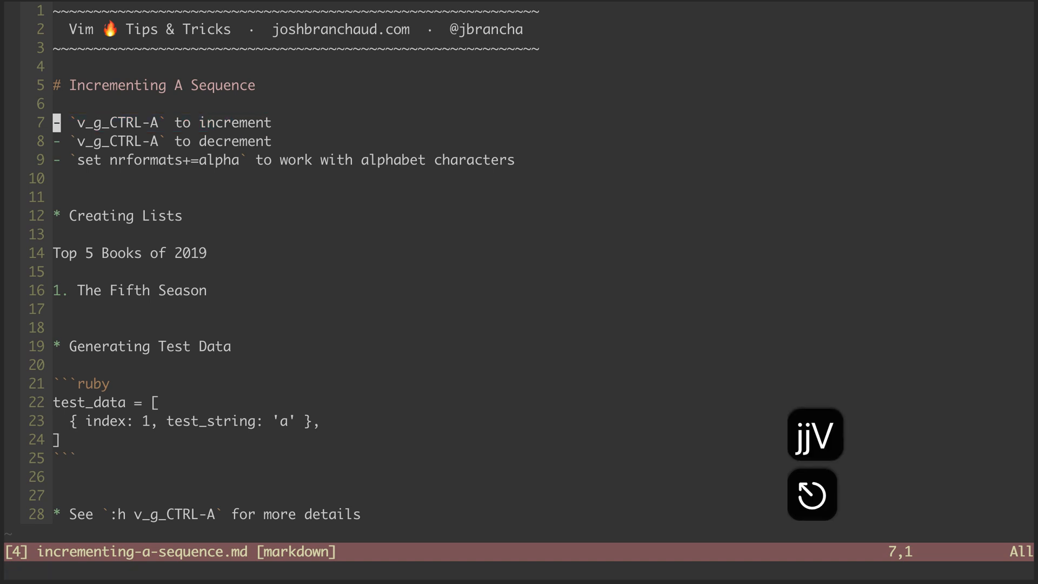
# Paste copies of the book entry and bump the second entry's number toward 2.
pyautogui.press('j')
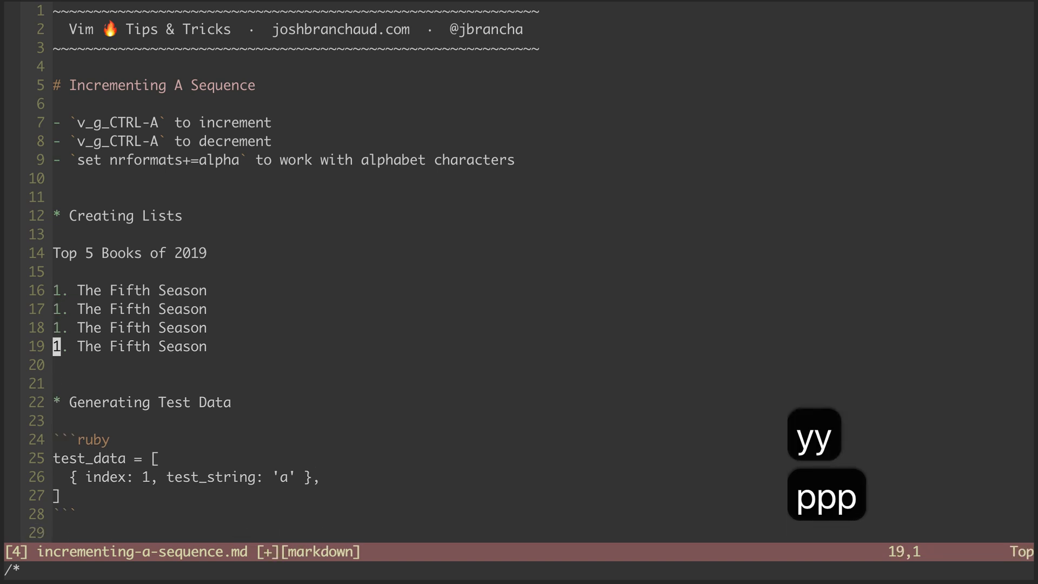
pyautogui.press('p')
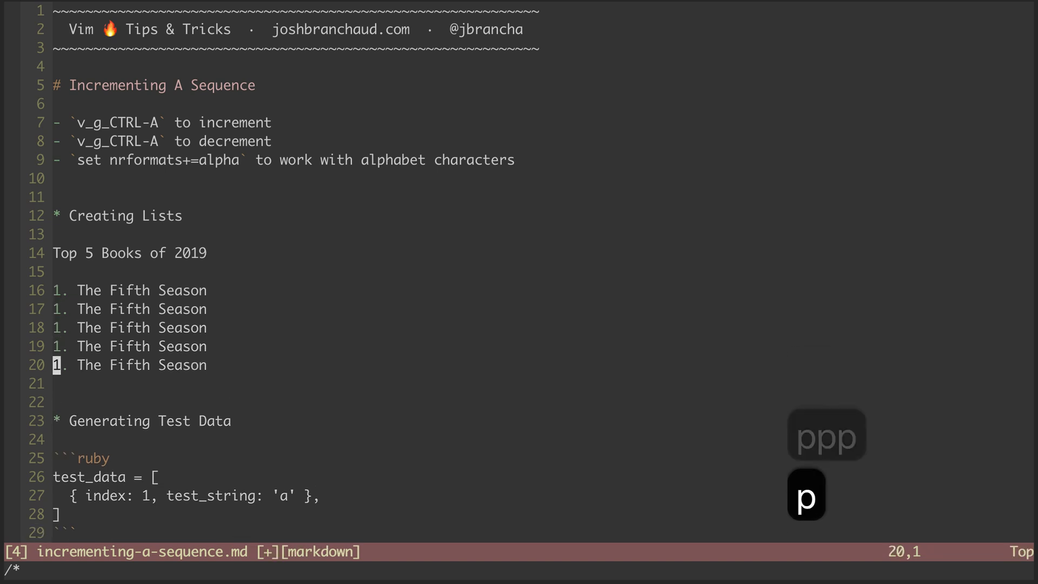
pyautogui.press('k')
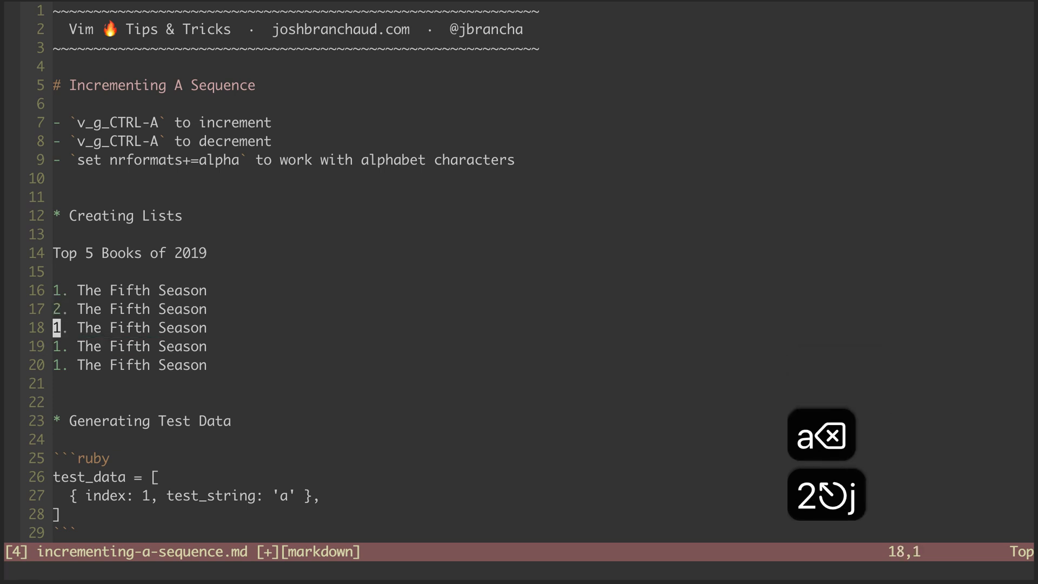
pyautogui.press('a')
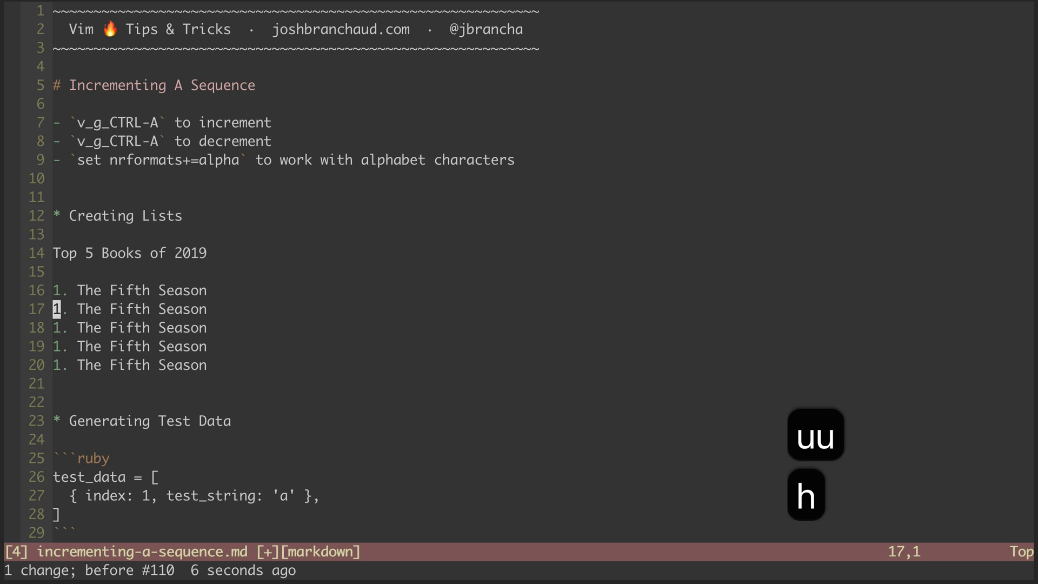
# Undo the increment so the five book entries share one number again.
pyautogui.press('j')
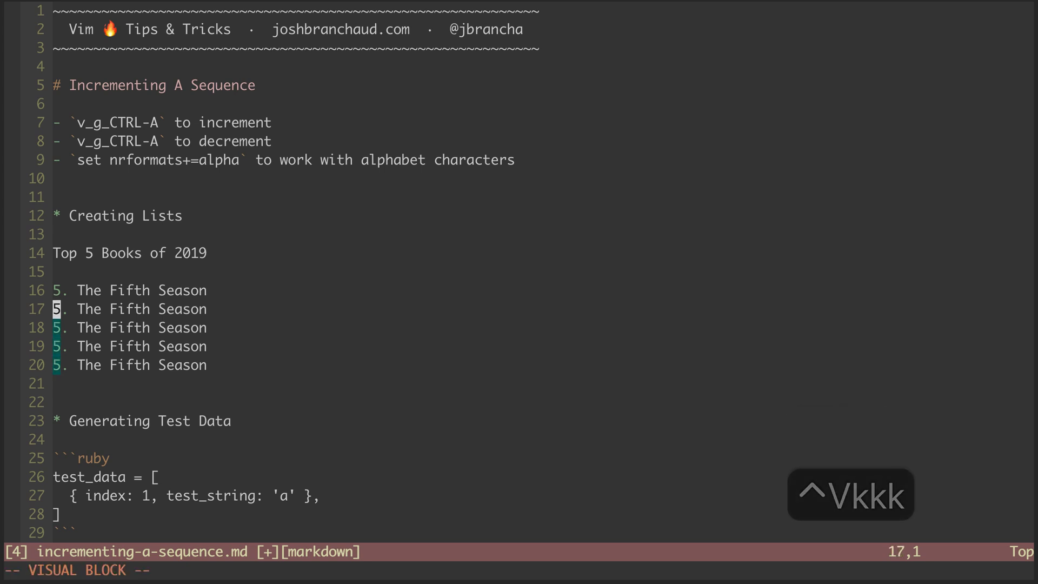
# Decrement the selected number column with g Ctrl-X so entries count down 5 to 1.
pyautogui.press('g')
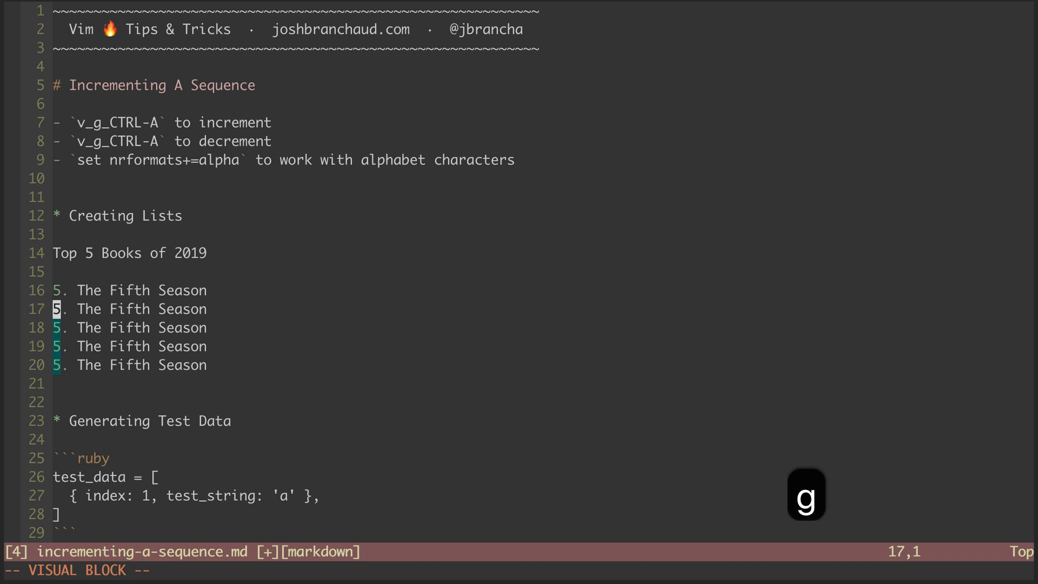
pyautogui.press('ctrl+x')
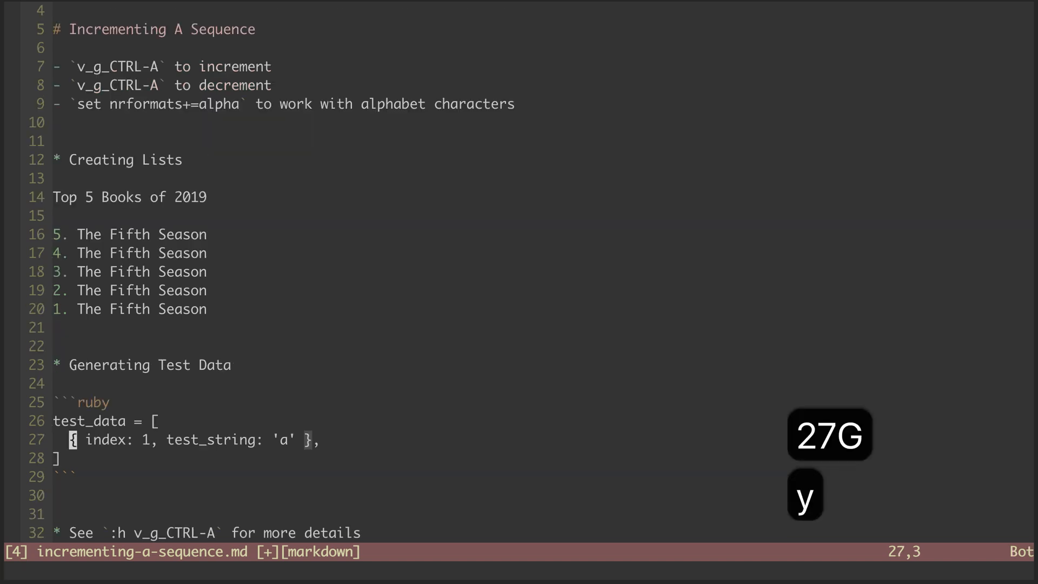
# Paste copies of the Ruby test_data row to fill the array with index 1 entries.
pyautogui.press('p')
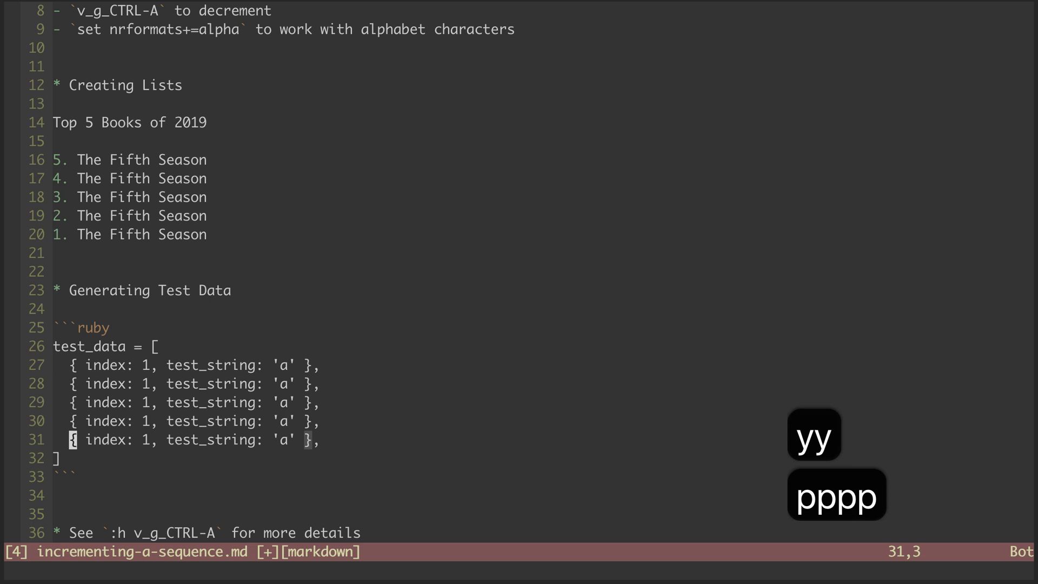
pyautogui.press('p')
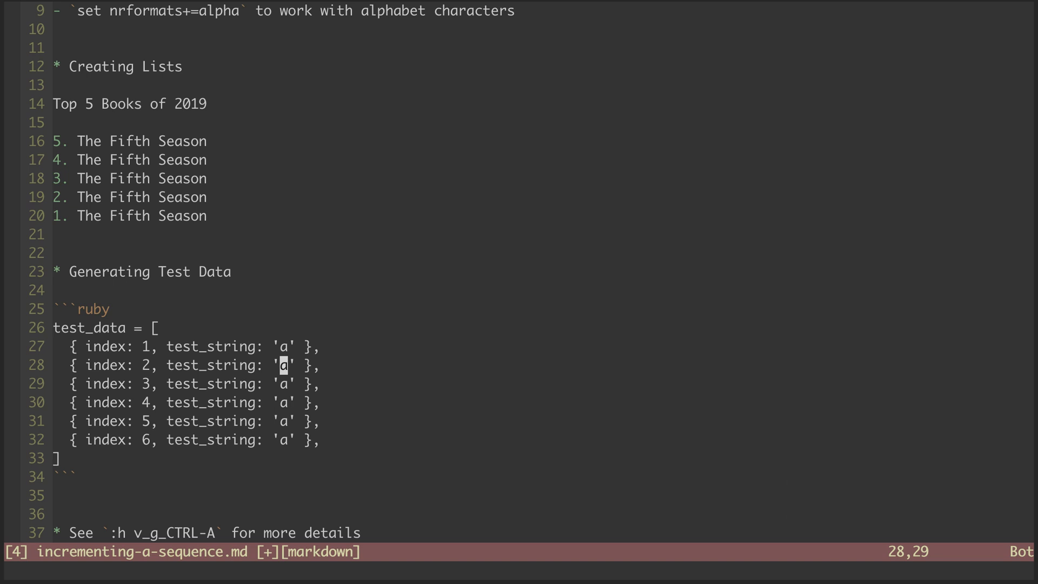
pyautogui.moveTo(122, 14)
pyautogui.write(':')
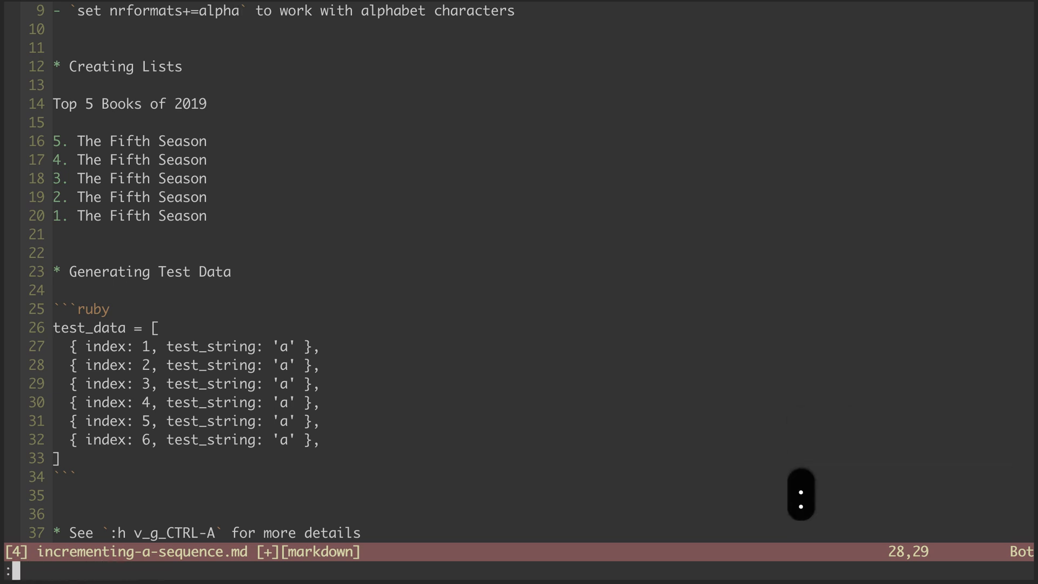
# Enter the command :set nrformats+=alpha to enable letter incrementing.
pyautogui.write('nrformats+=alpha')
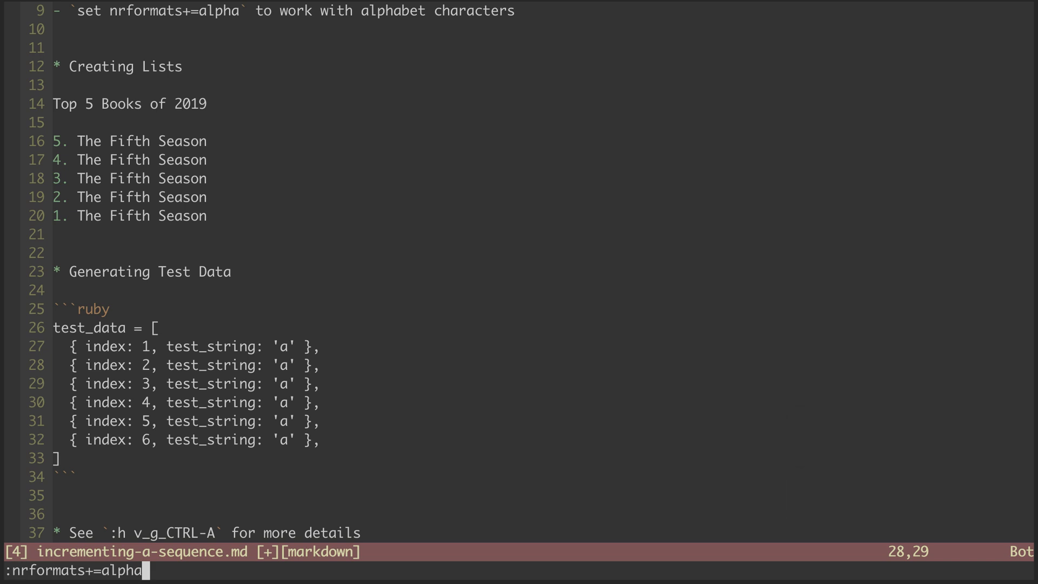